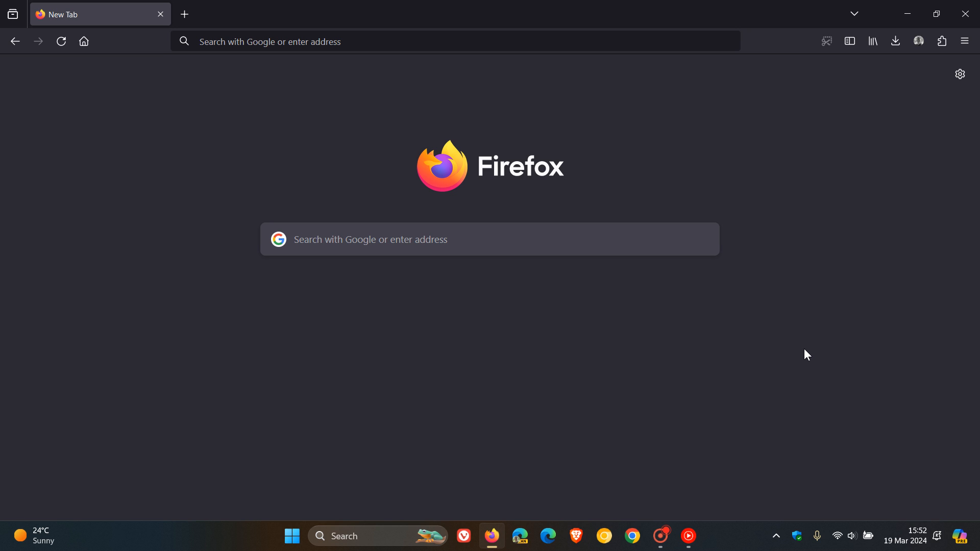
mouse_move(196, 244)
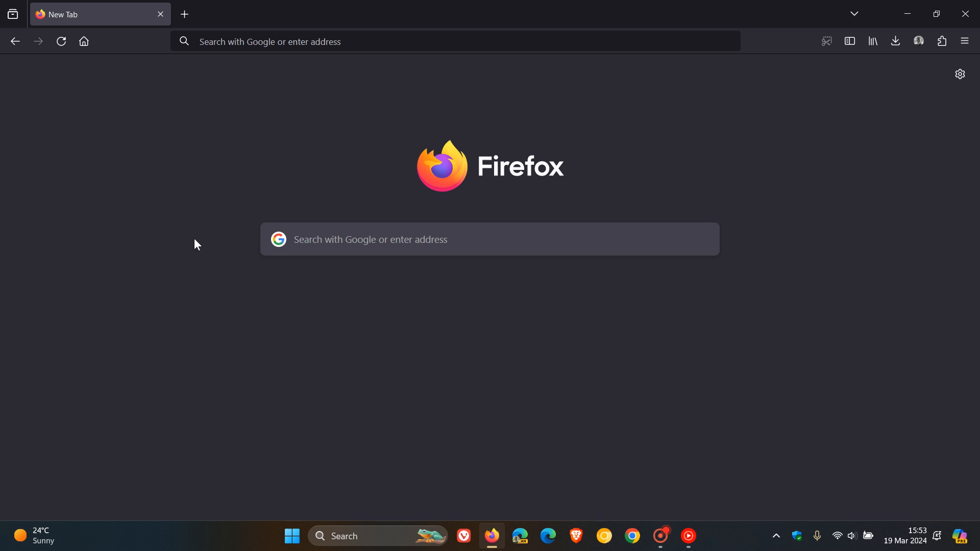
mouse_move(862, 301)
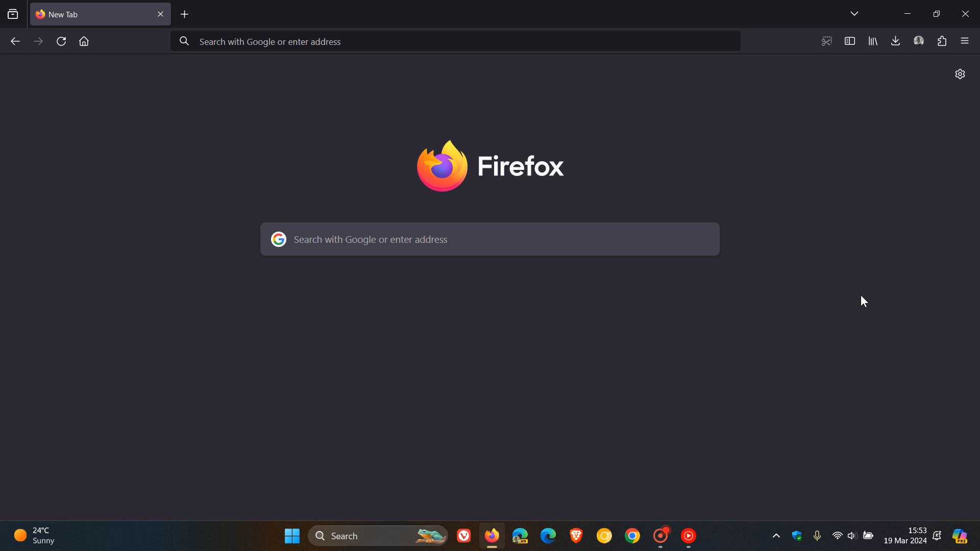
mouse_move(923, 526)
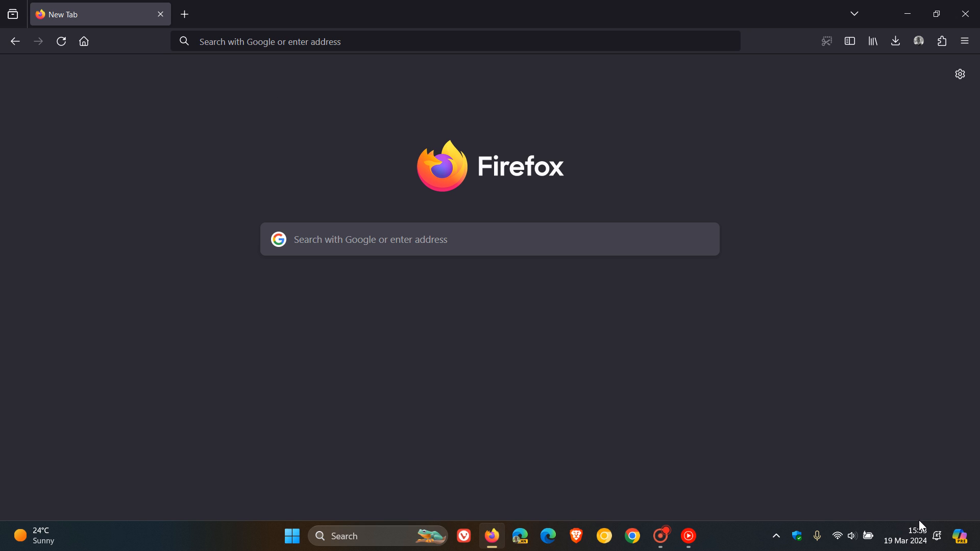
mouse_move(799, 332)
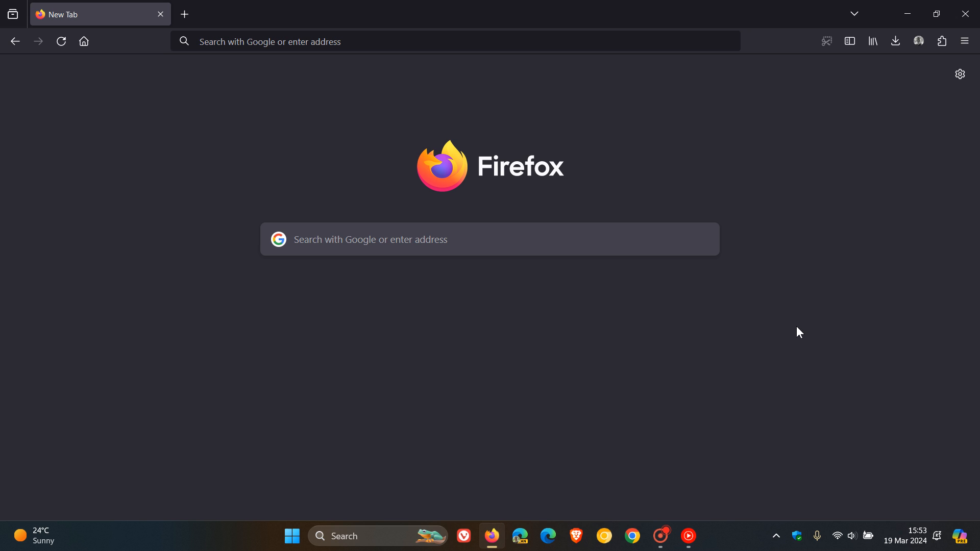
Bring up the browser's application menu from the toolbar
left_click(964, 41)
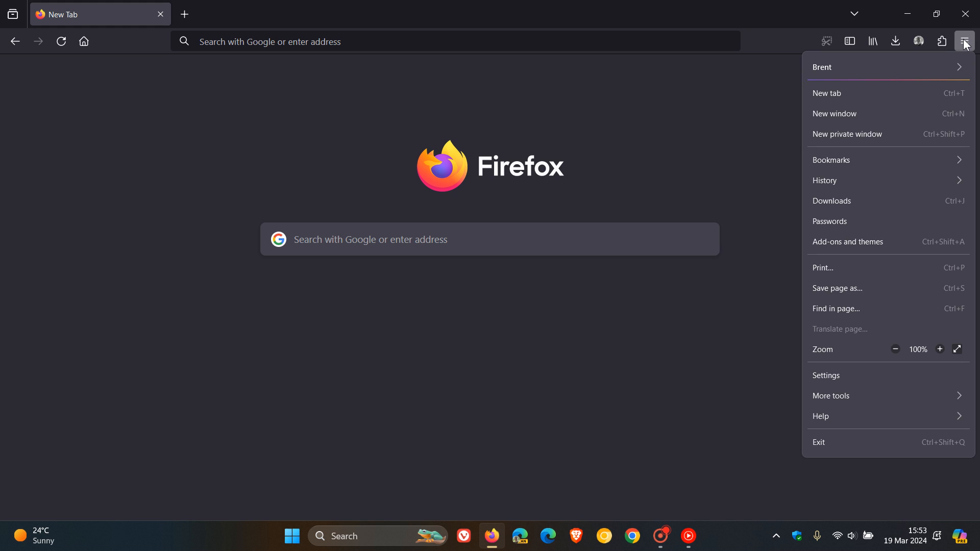
Confirm via Help > About Firefox that version 124.0 (64-bit) is up to date, then dismiss the dialog
left_click(821, 417)
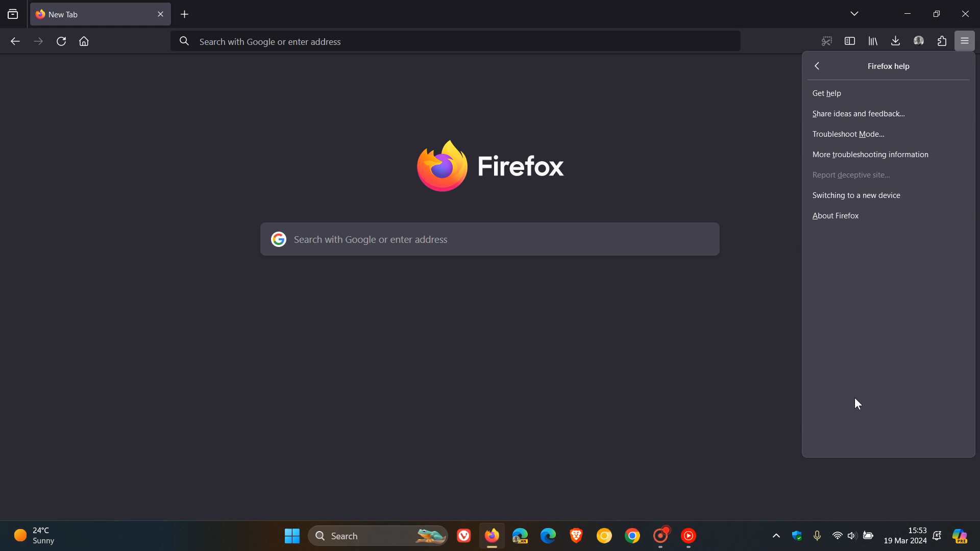
left_click(836, 216)
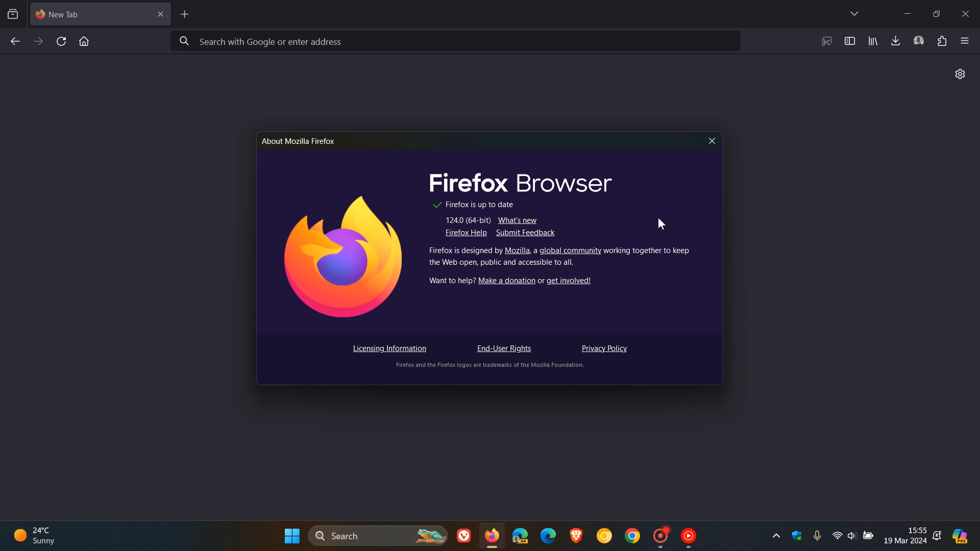
left_click(710, 141)
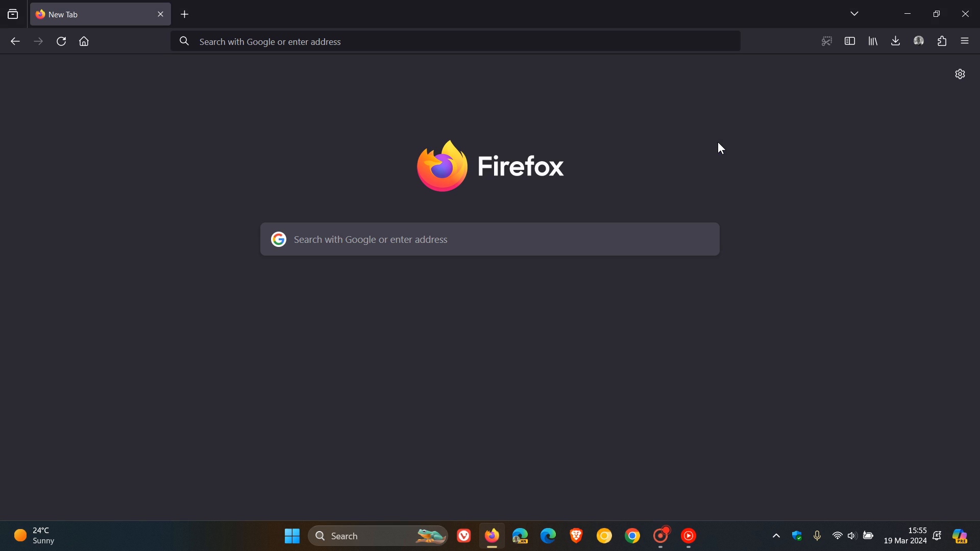
mouse_move(737, 157)
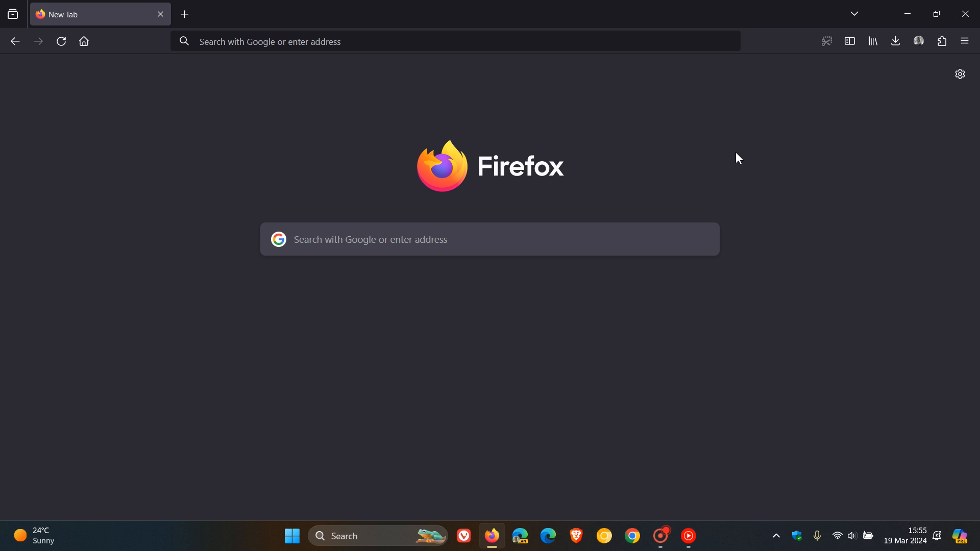
mouse_move(132, 117)
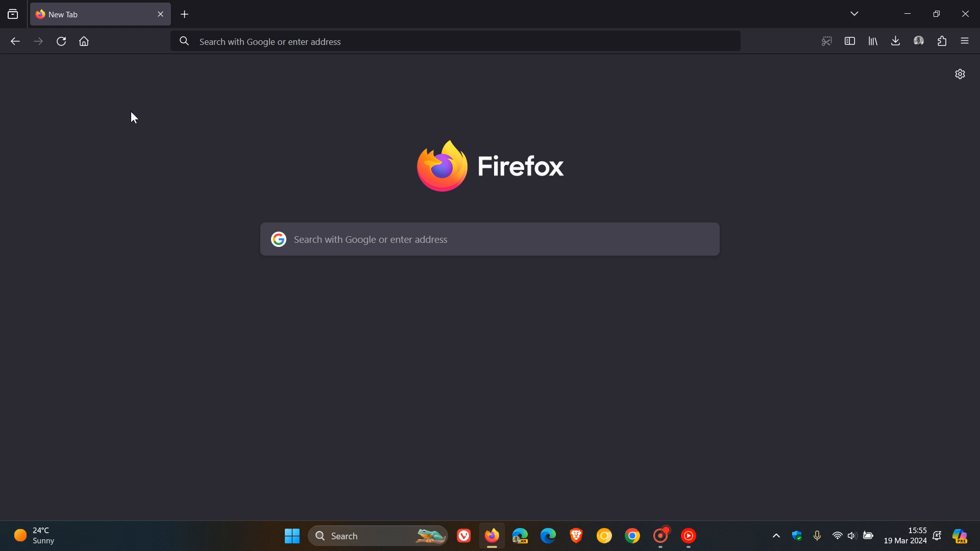
left_click(13, 13)
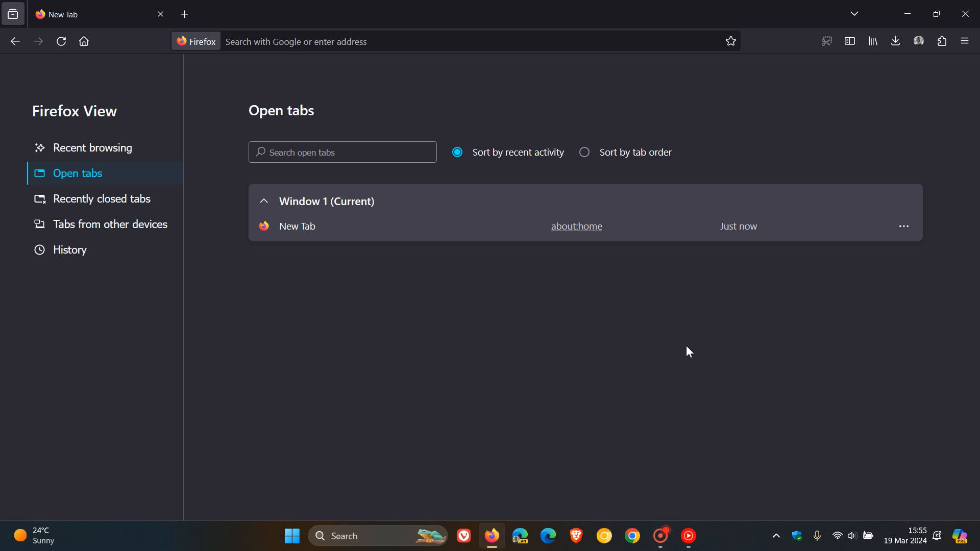
Show Recent browsing in Firefox View and return to it after adding new tabs
left_click(93, 147)
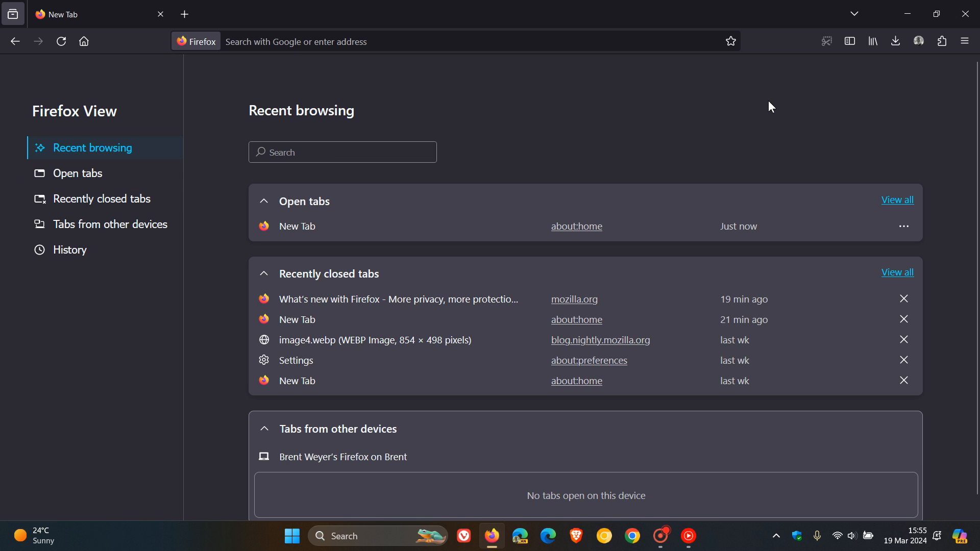
mouse_move(770, 107)
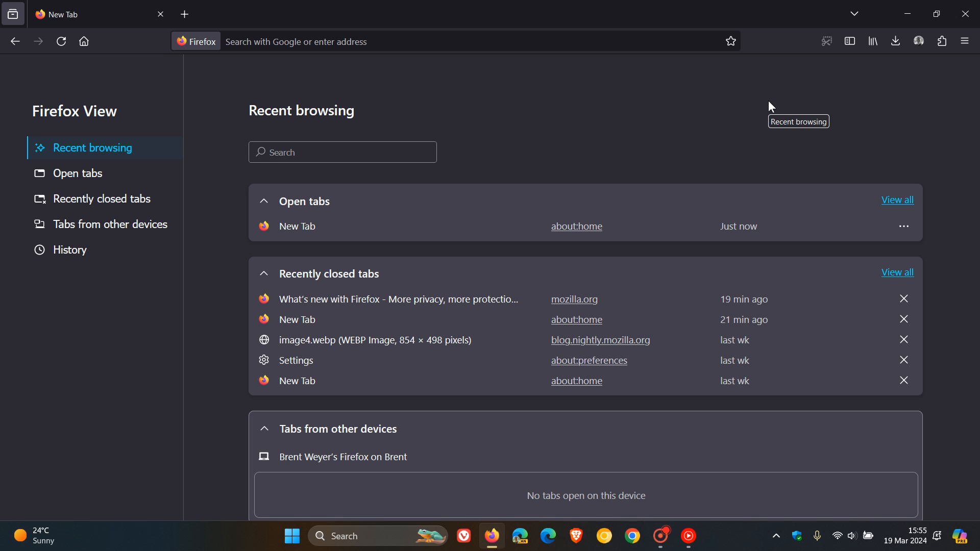
mouse_move(687, 132)
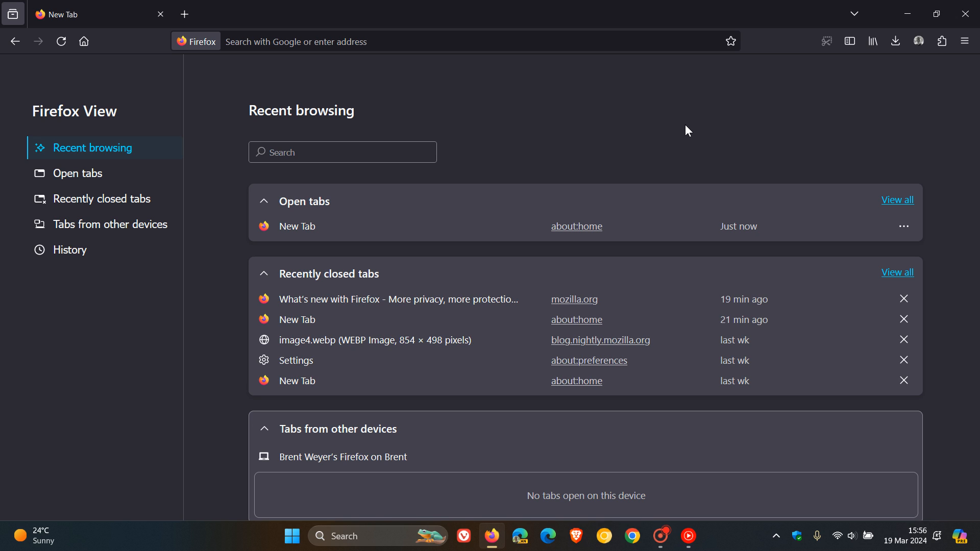
mouse_move(204, 14)
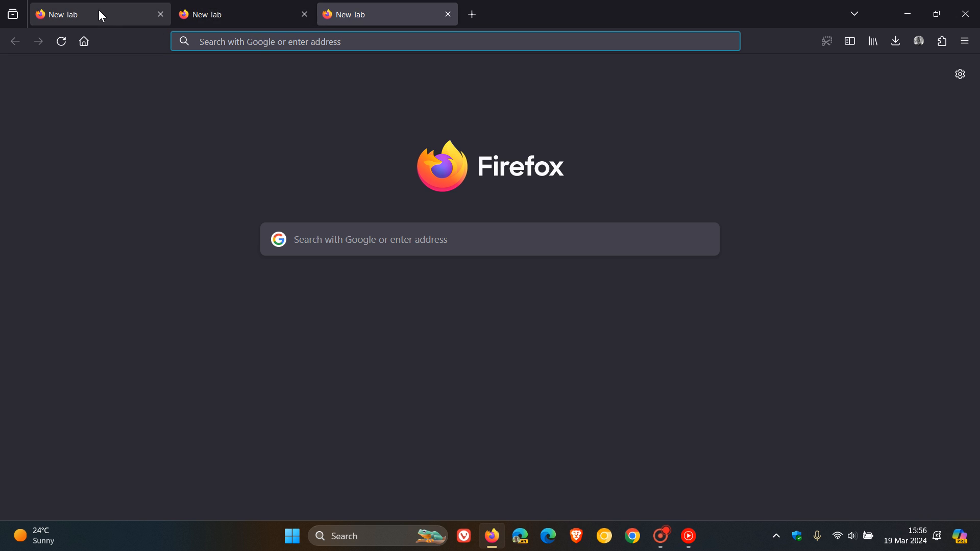
left_click(12, 13)
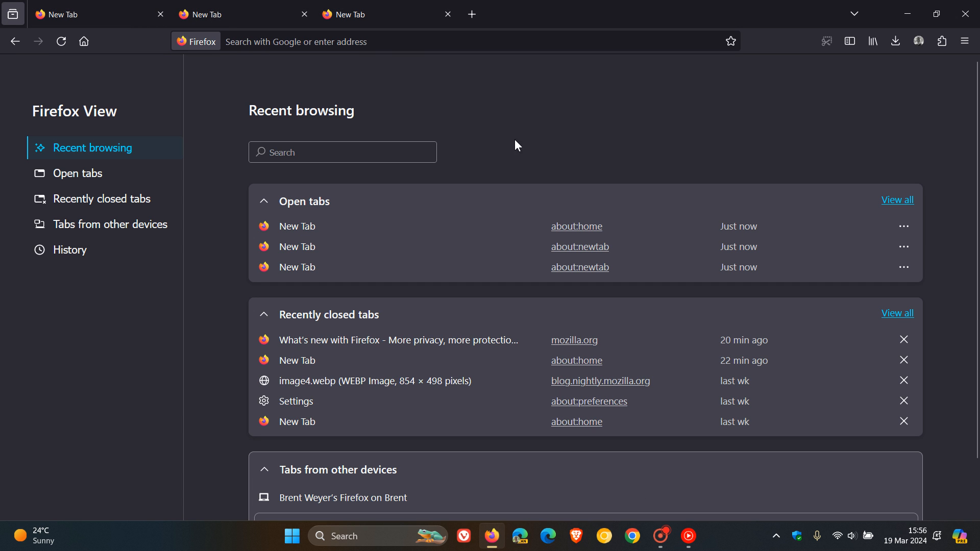
mouse_move(642, 150)
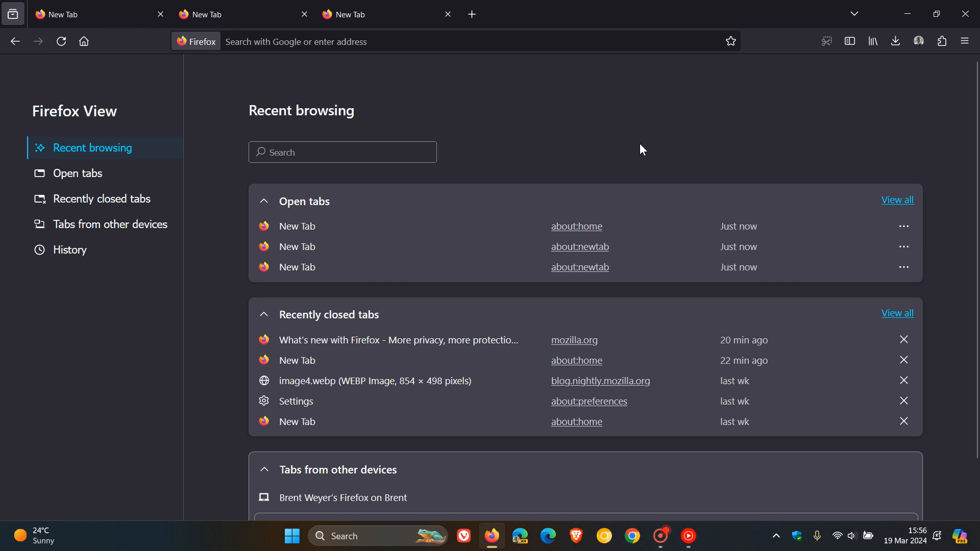
mouse_move(897, 199)
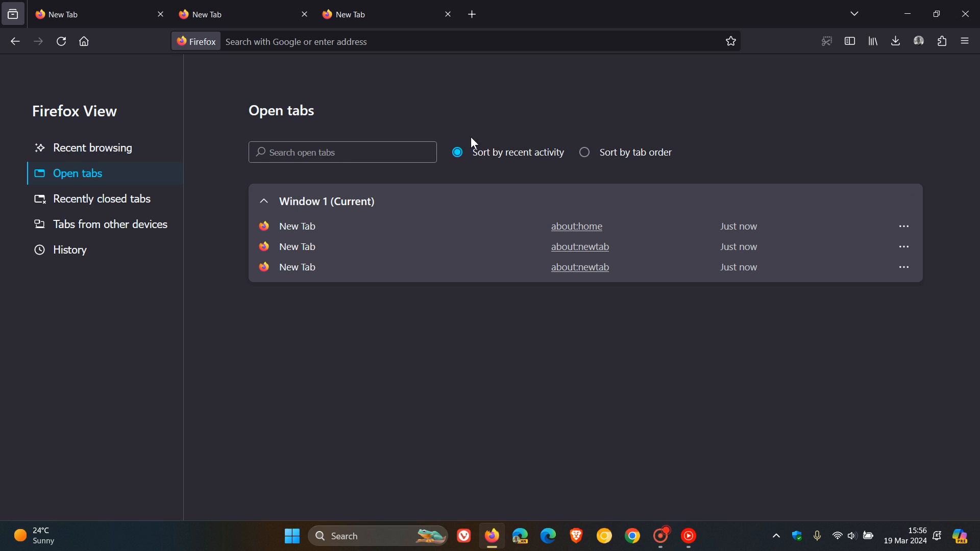
Sort the Open tabs list by tab order instead of recent activity
left_click(585, 152)
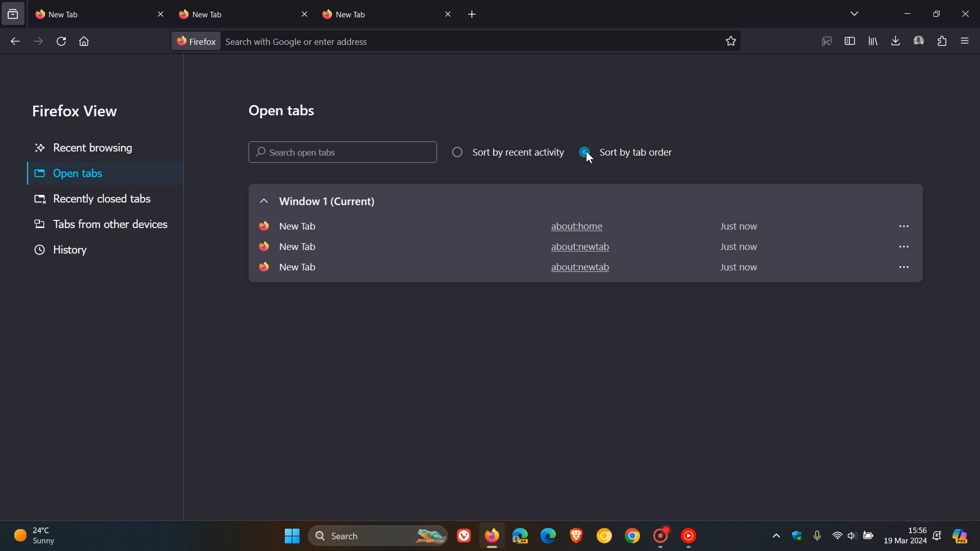
left_click(584, 152)
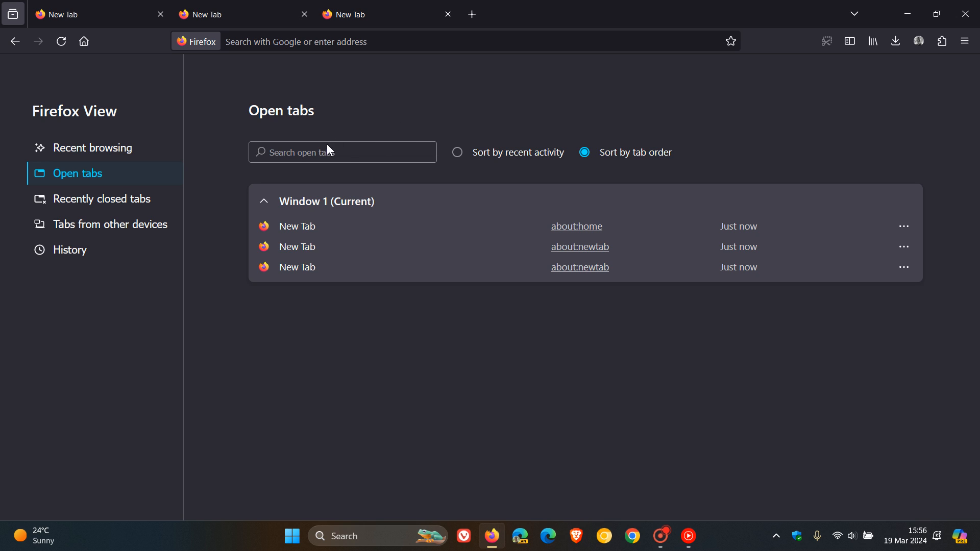
mouse_move(641, 82)
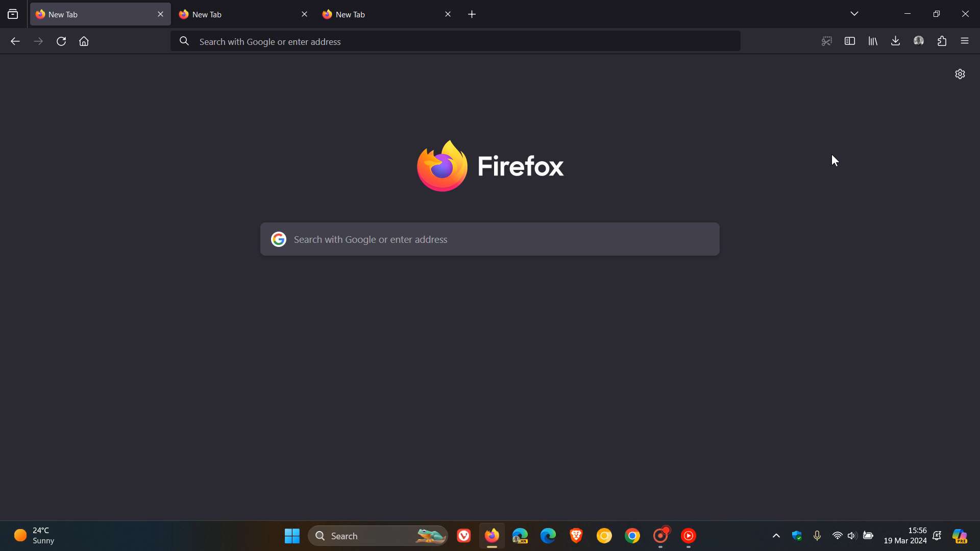
mouse_move(491, 536)
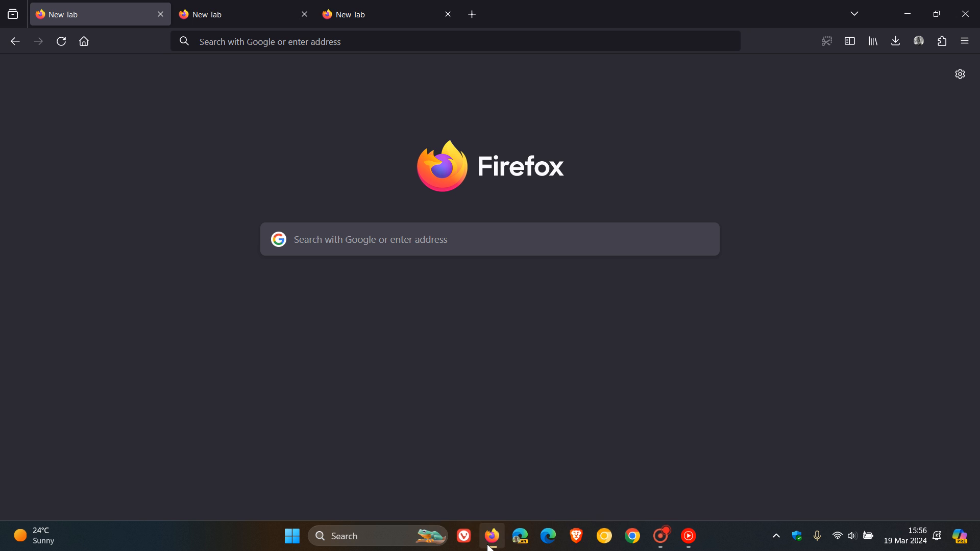
right_click(491, 536)
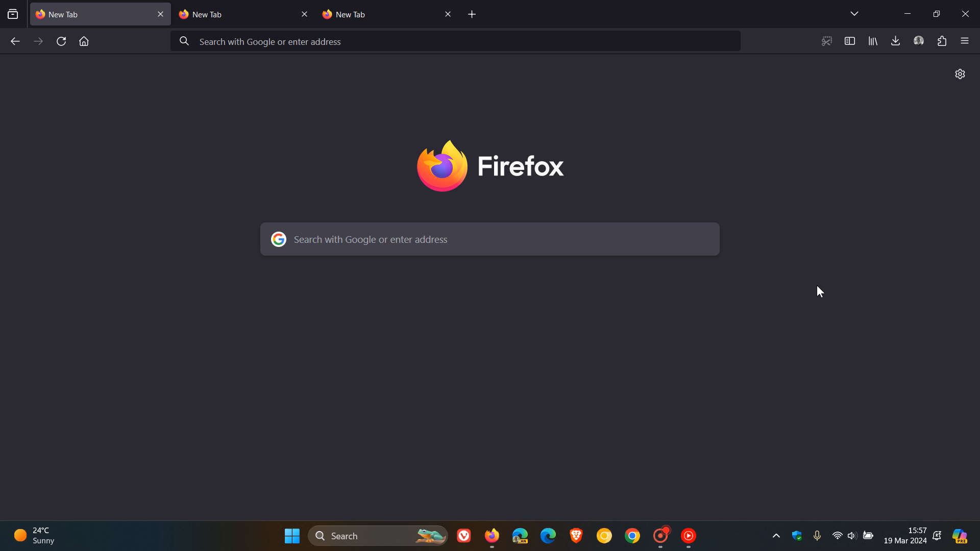
mouse_move(800, 163)
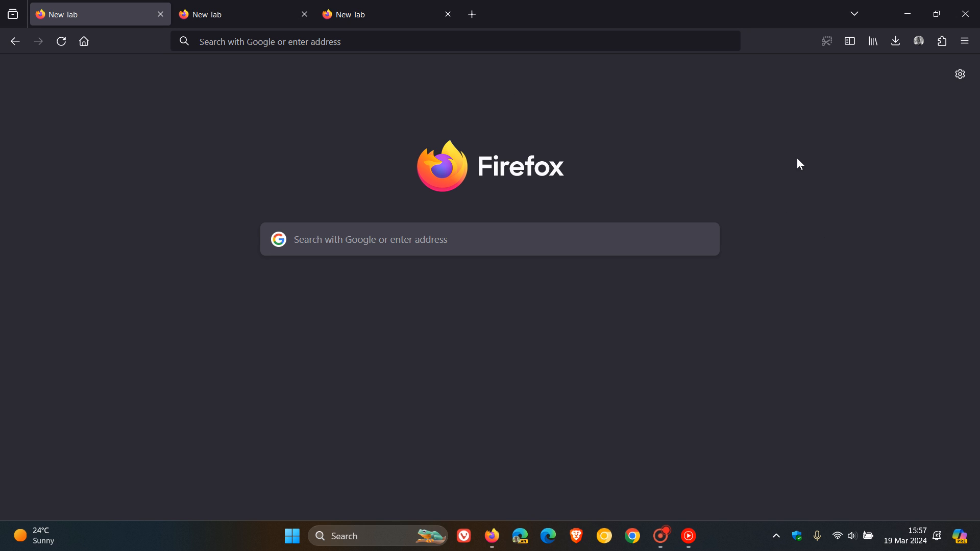